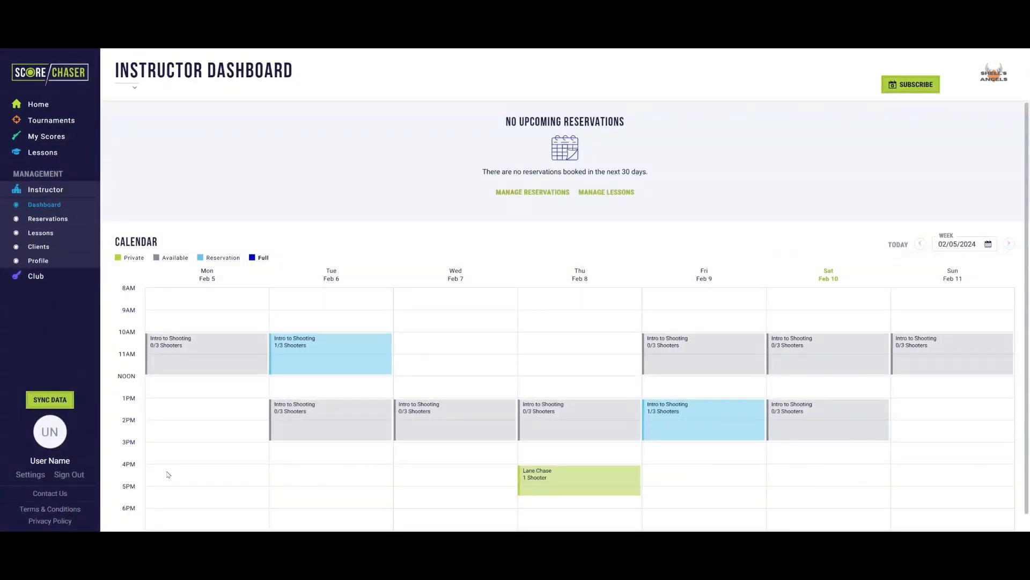
mouse_move(175, 461)
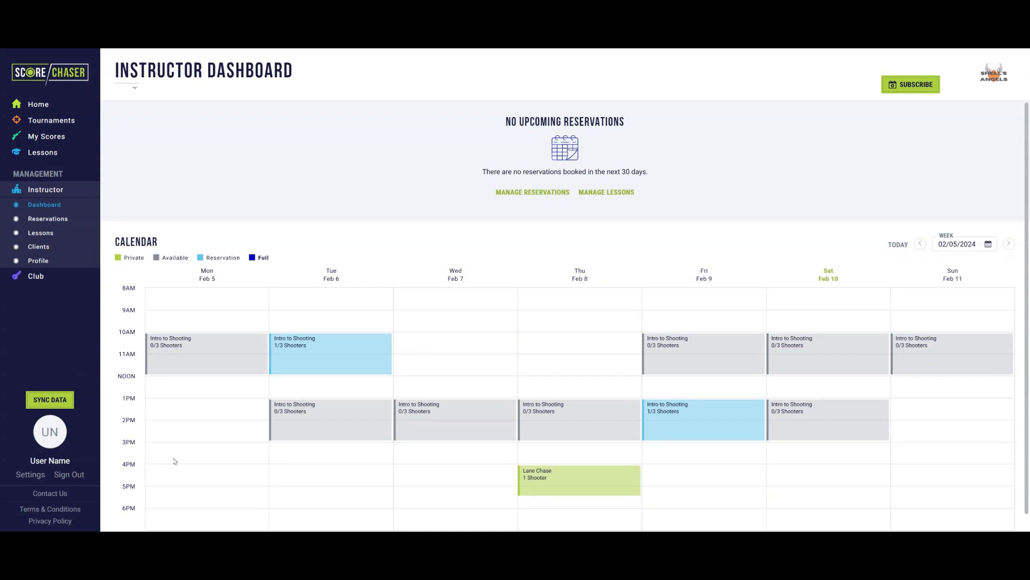
mouse_move(174, 460)
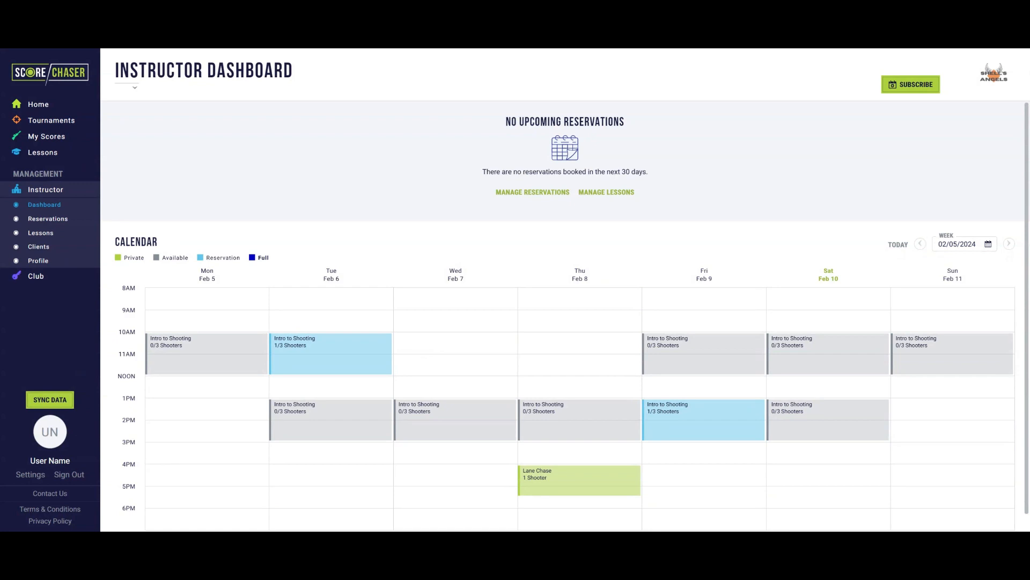
mouse_move(141, 274)
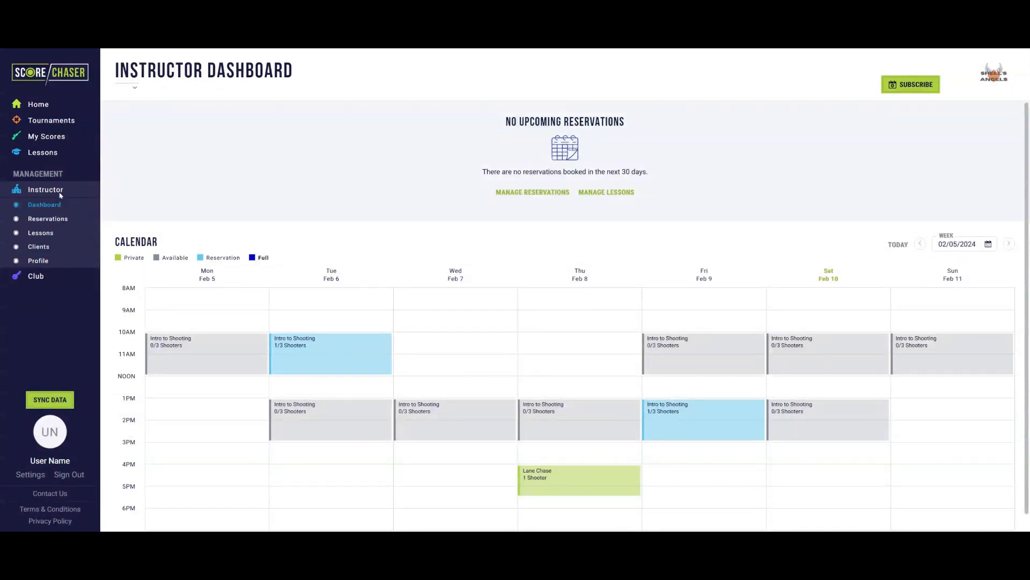
mouse_move(304, 239)
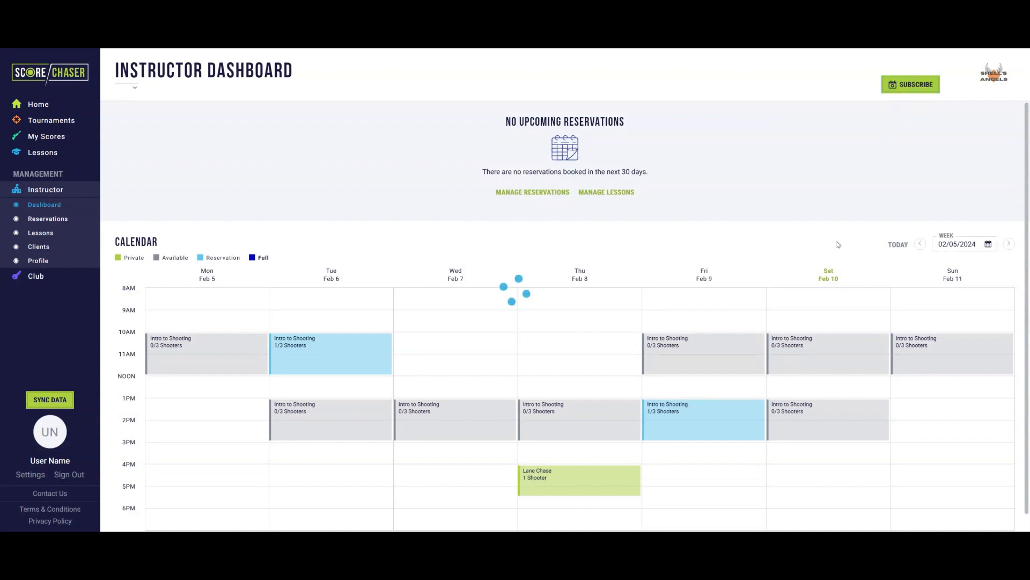
Copy the Reservations Only Calendar link and the Full Calendar link from the Subscribe instructions.
click(911, 84)
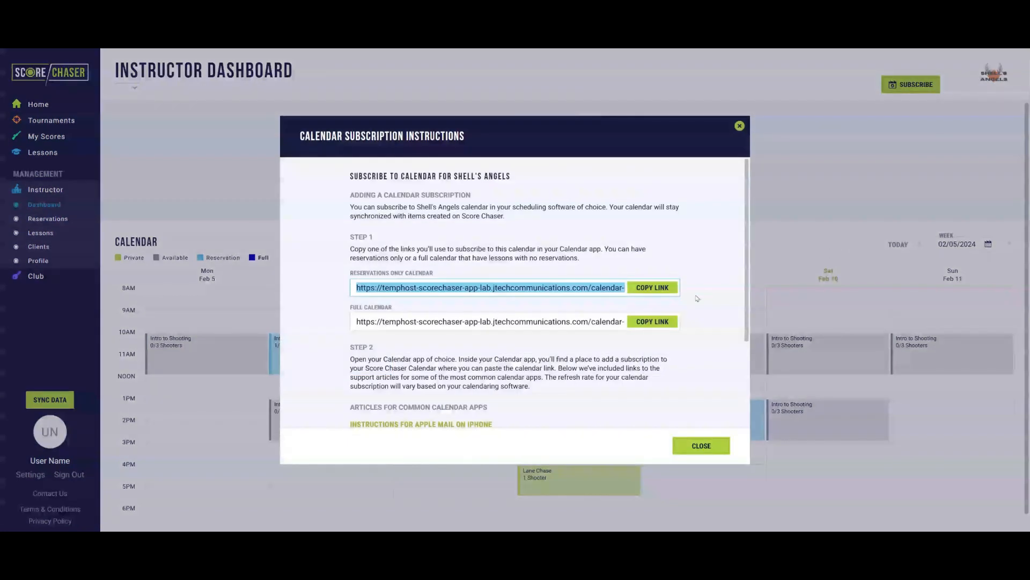
scroll(down, 3)
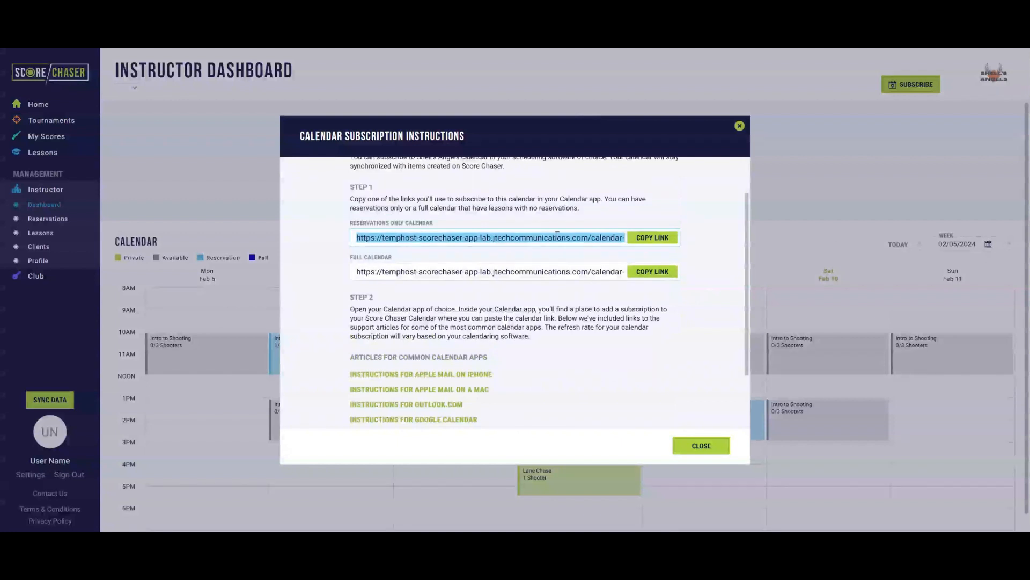
click(652, 238)
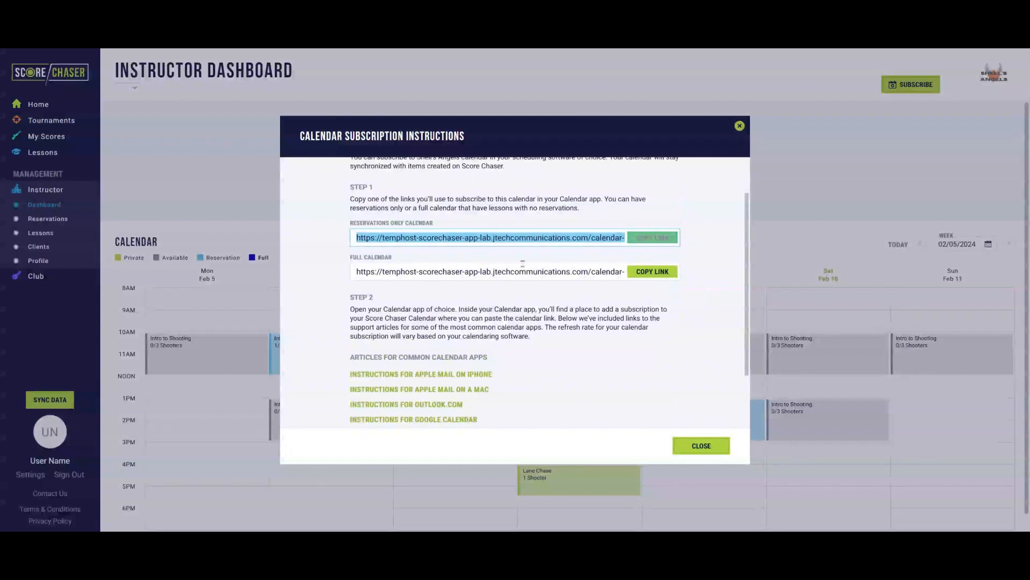
click(652, 237)
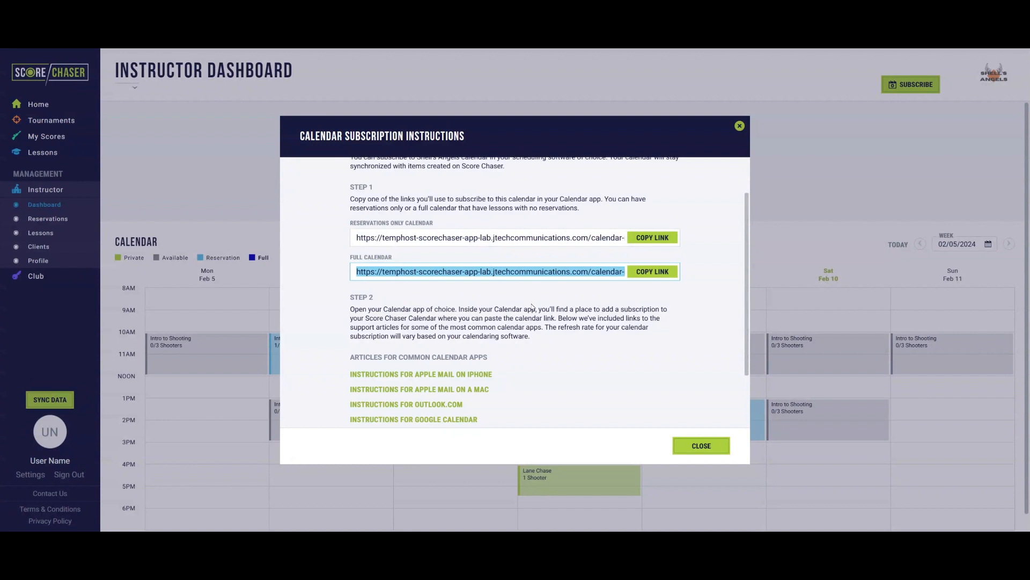
scroll(down, 3)
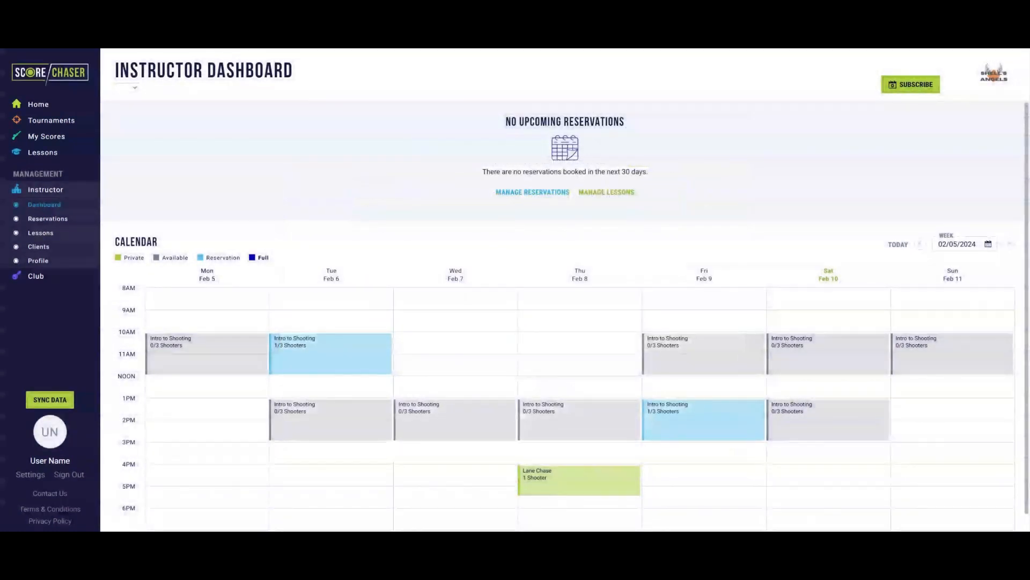
mouse_move(47, 218)
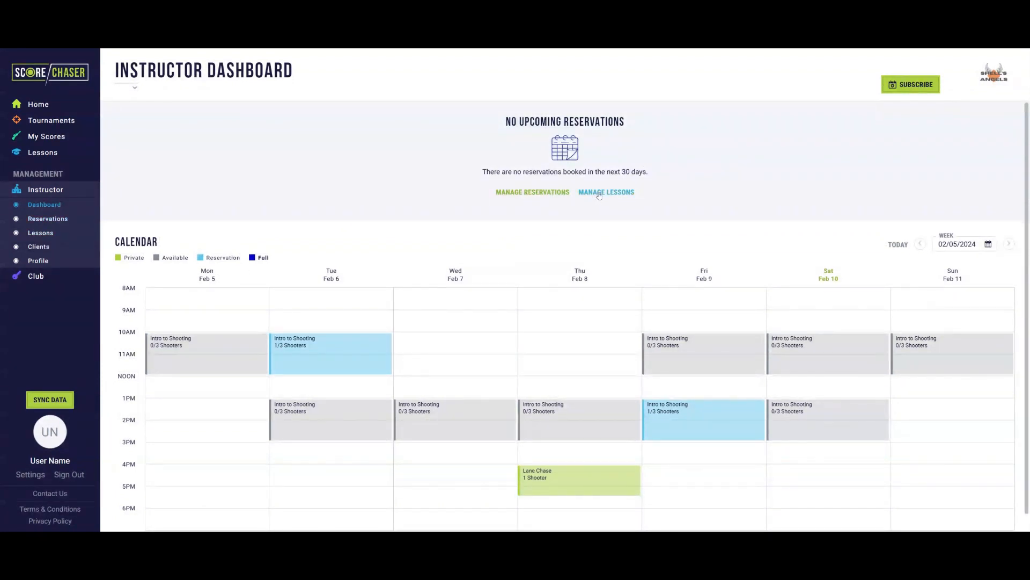
mouse_move(66, 263)
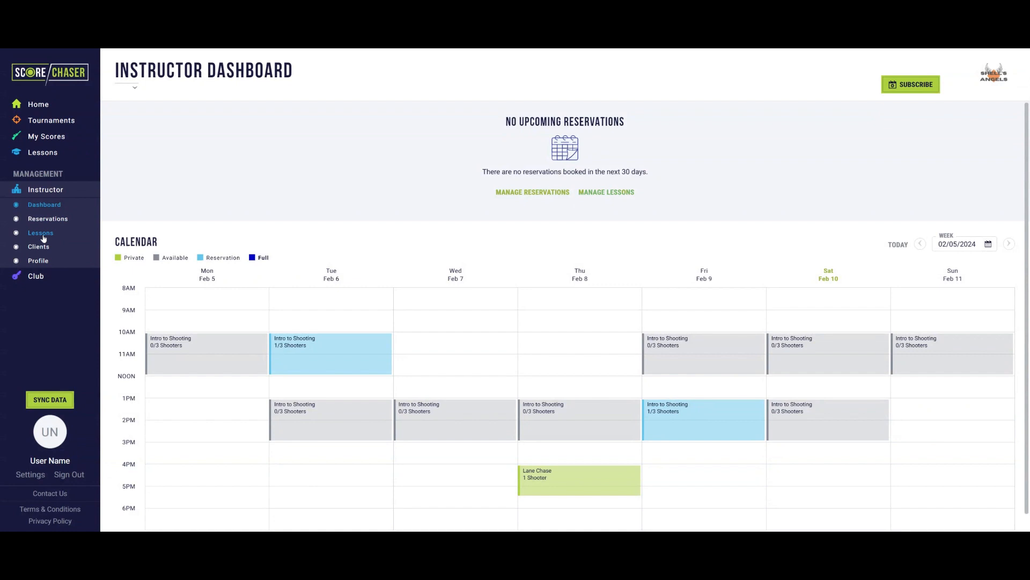
mouse_move(636, 251)
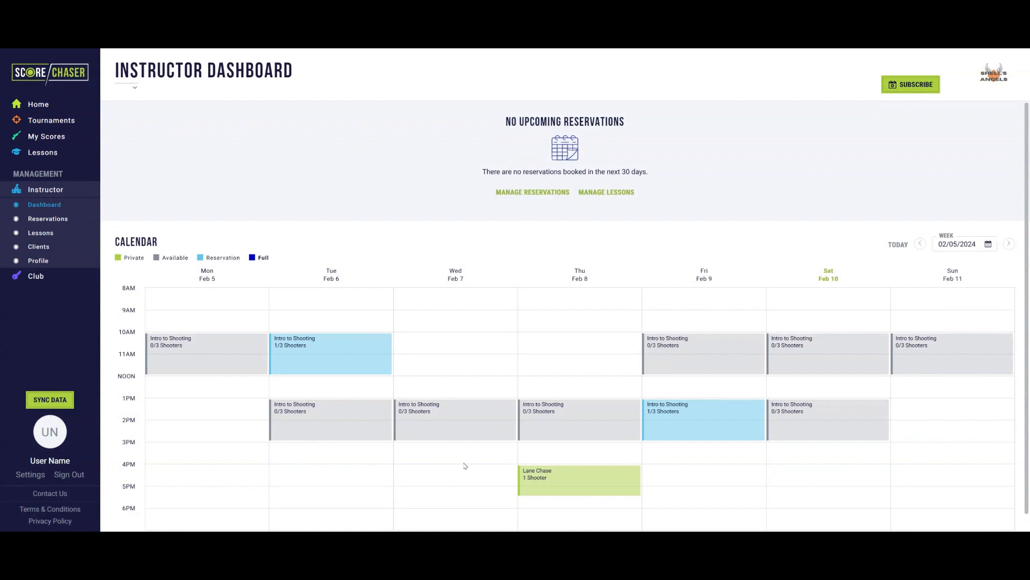
mouse_move(971, 282)
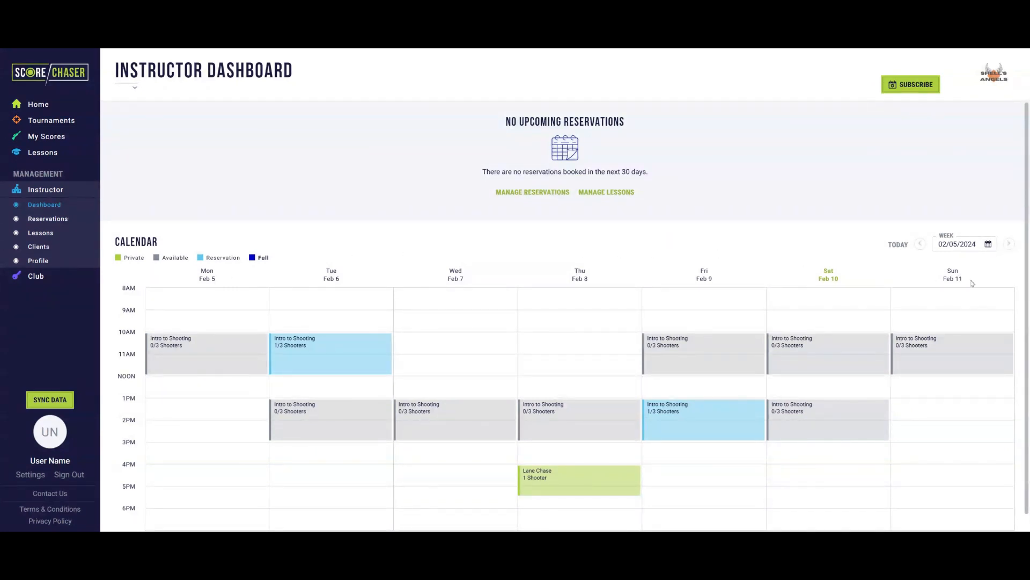
mouse_move(921, 419)
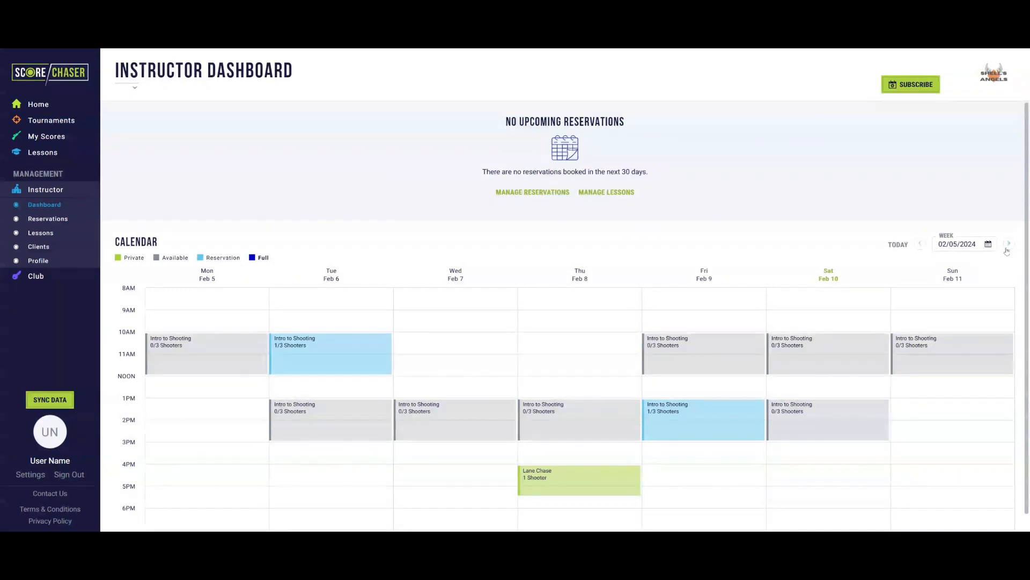
click(1009, 244)
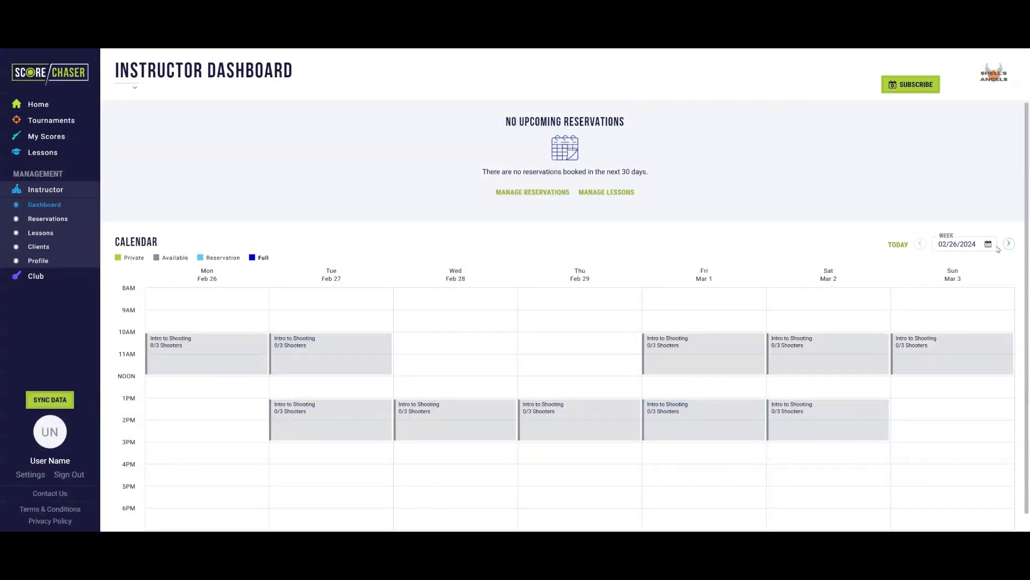
click(987, 244)
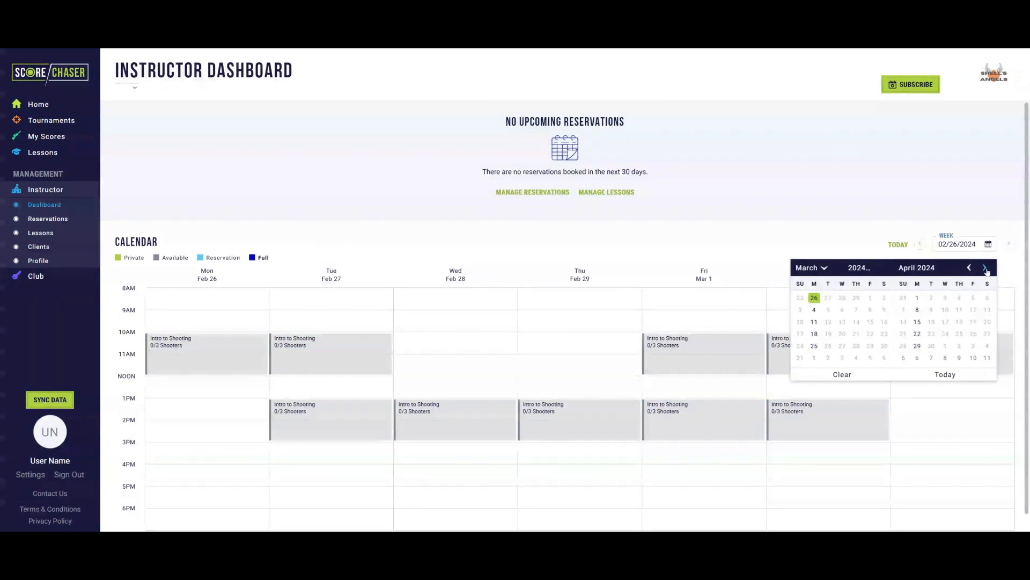
click(985, 267)
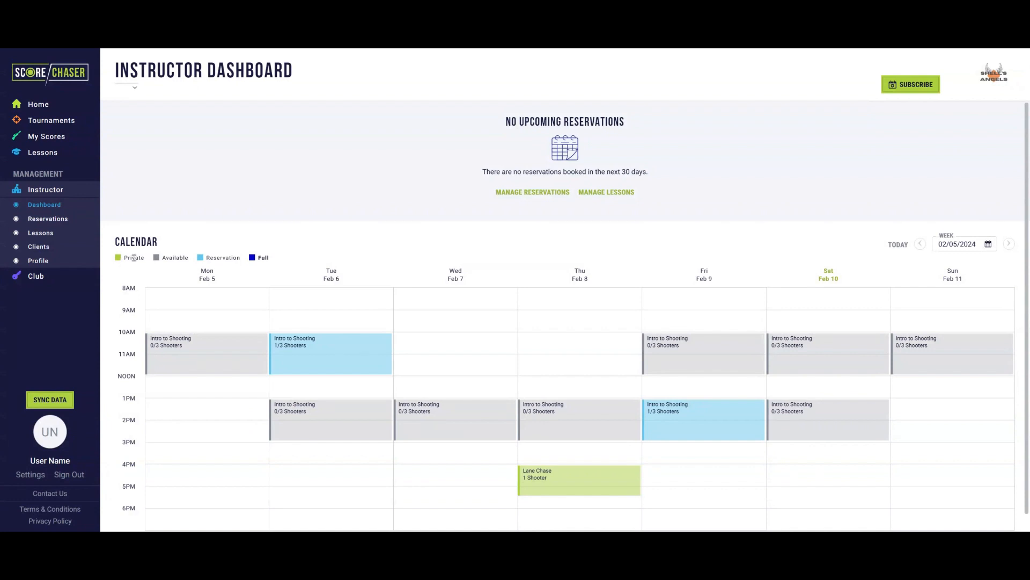
mouse_move(175, 256)
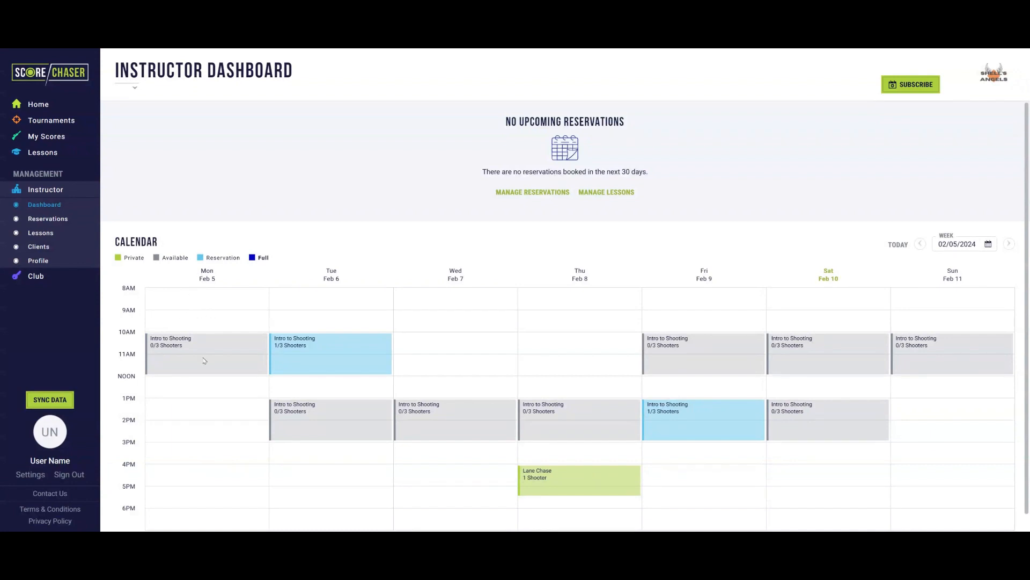
mouse_move(151, 350)
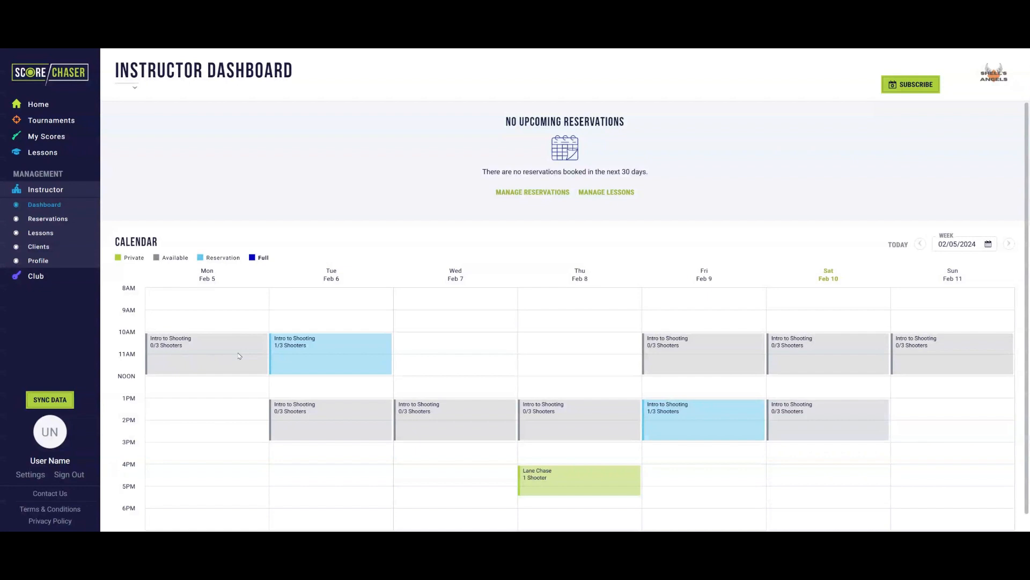
mouse_move(320, 347)
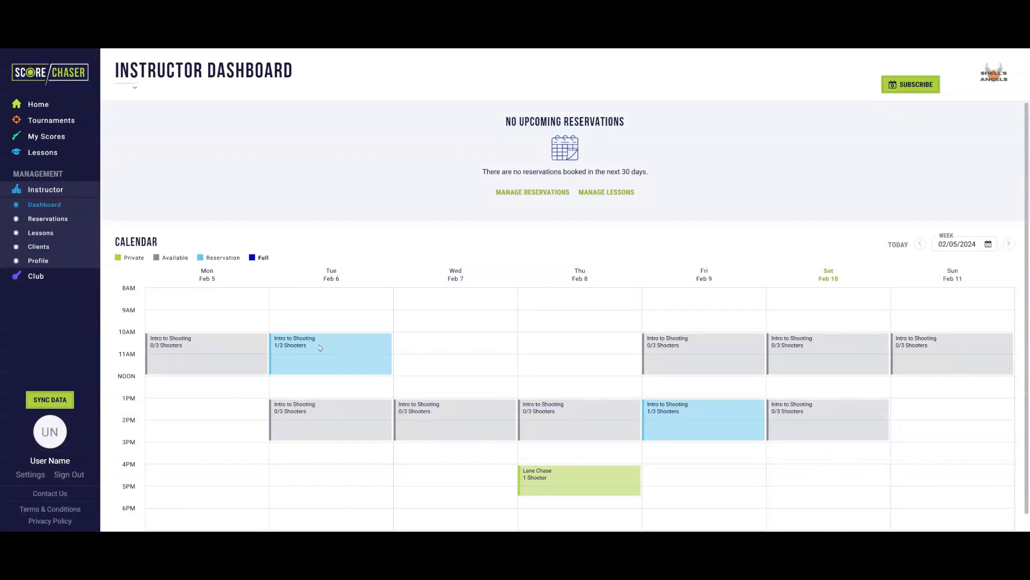
Preview the Friday 1 PM Intro to Shooting class, then select the empty Wednesday 9 AM private-lesson slot.
click(321, 347)
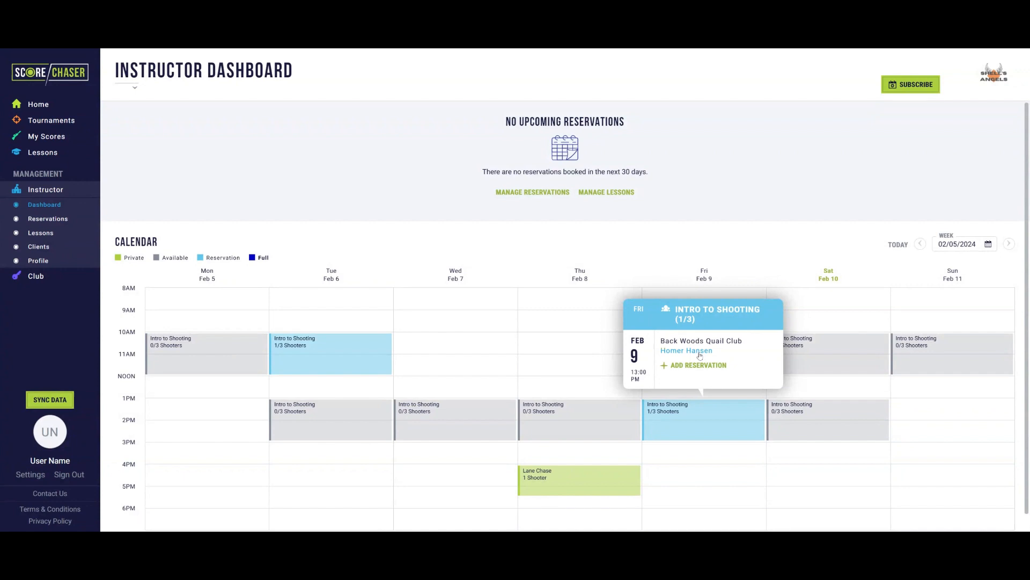
mouse_move(587, 464)
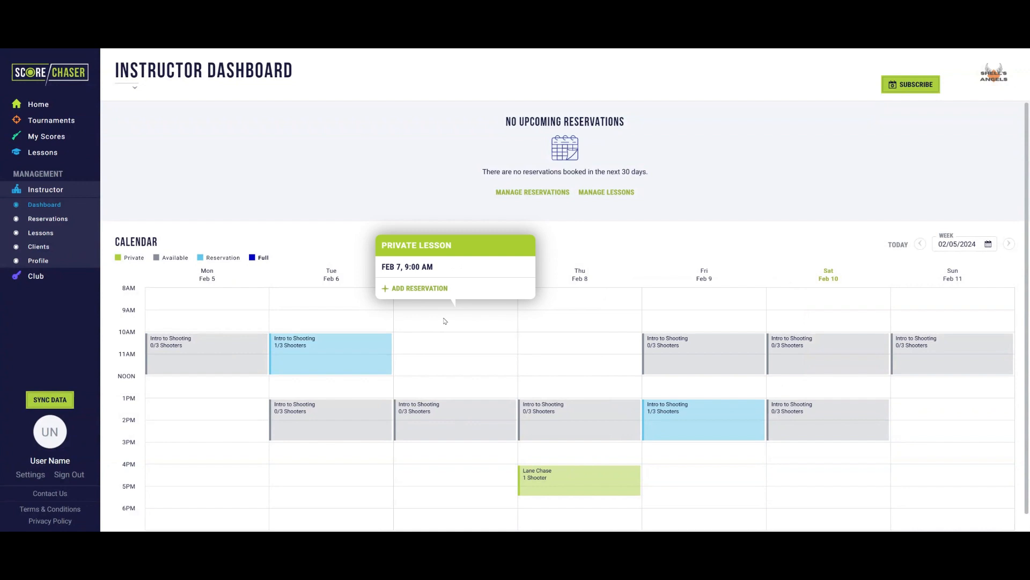
mouse_move(444, 321)
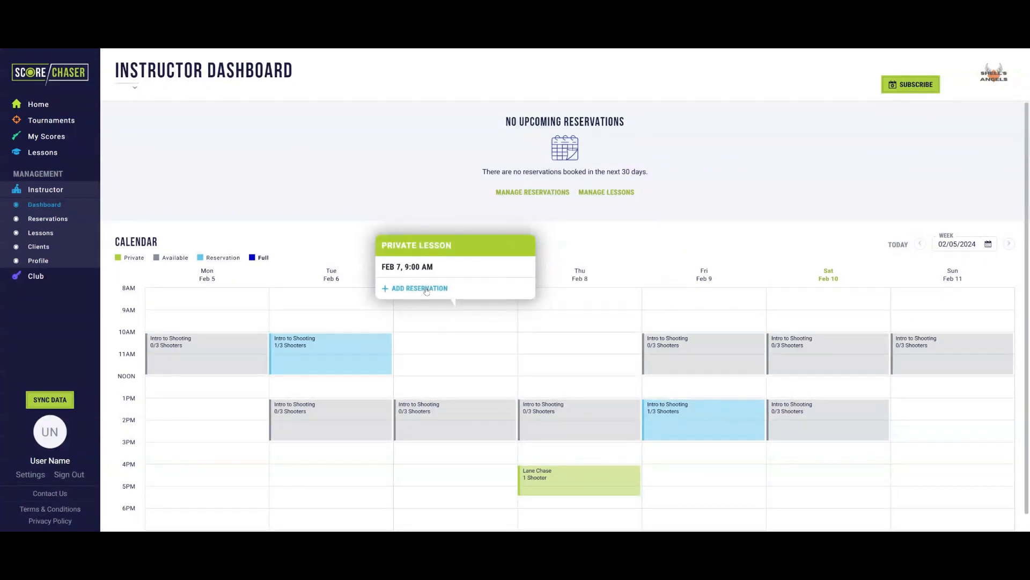
click(418, 288)
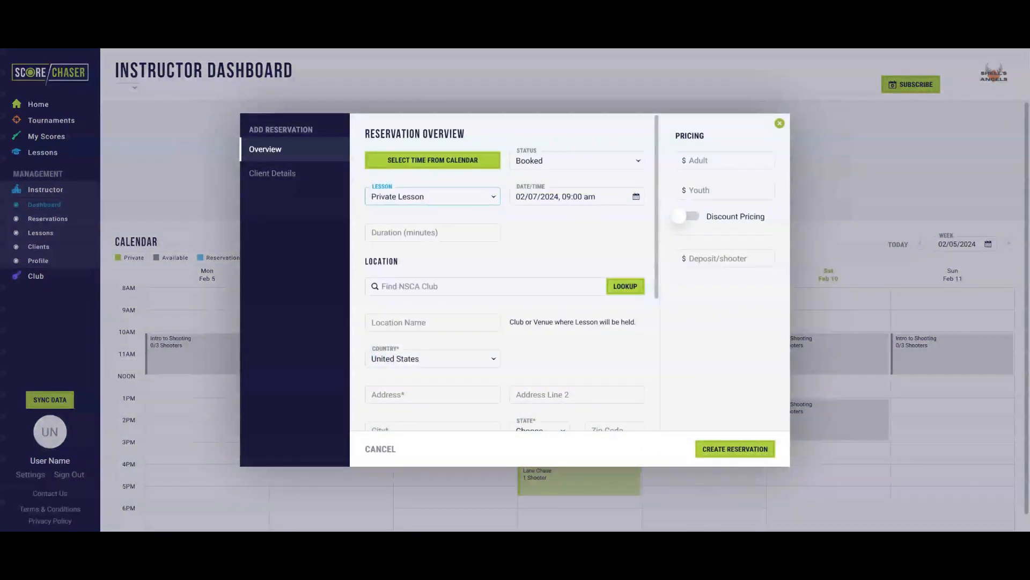
mouse_move(550, 379)
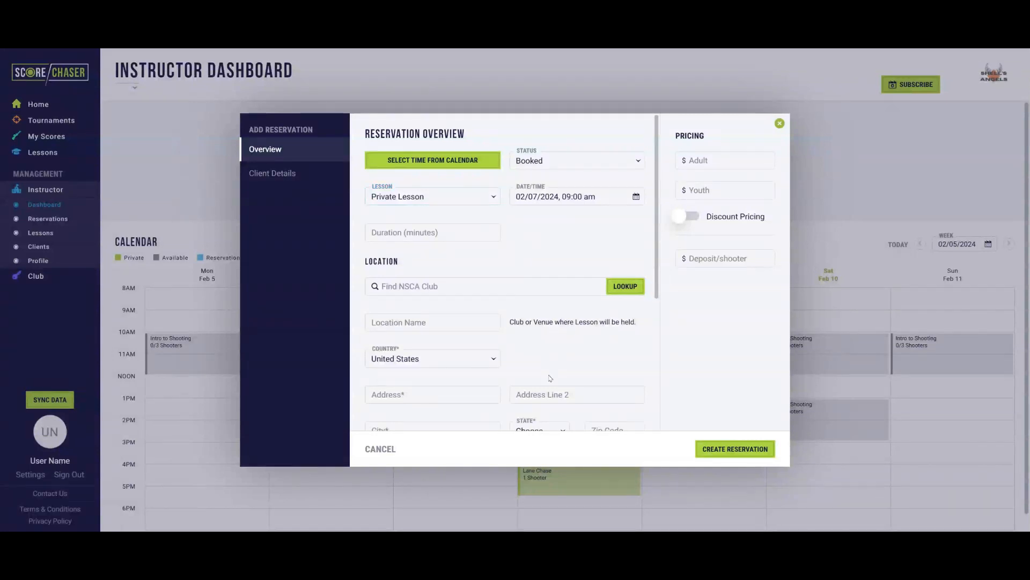
Move the new Feb 7, 9:00 AM private-lesson reservation to its Client Details step.
click(272, 173)
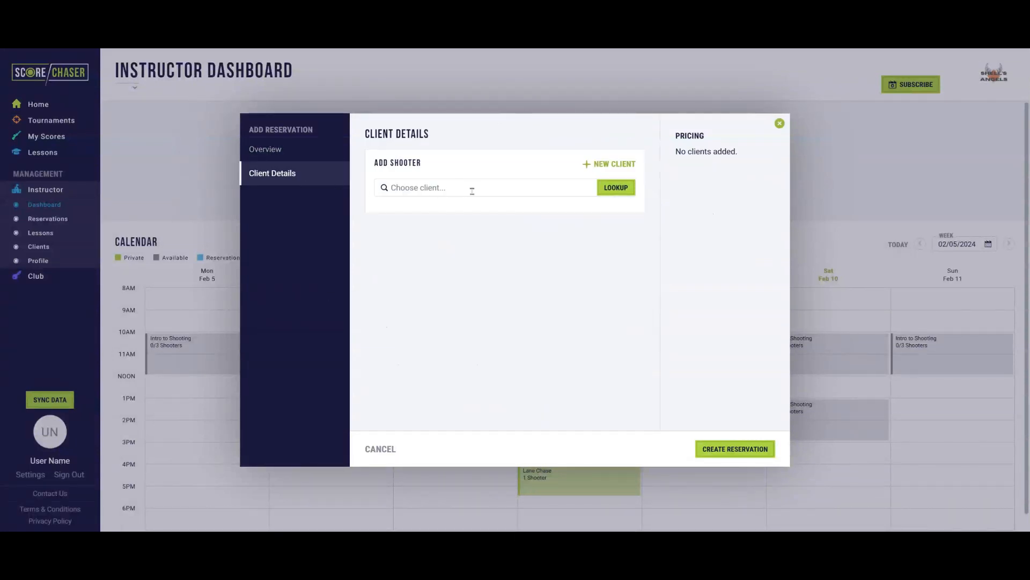